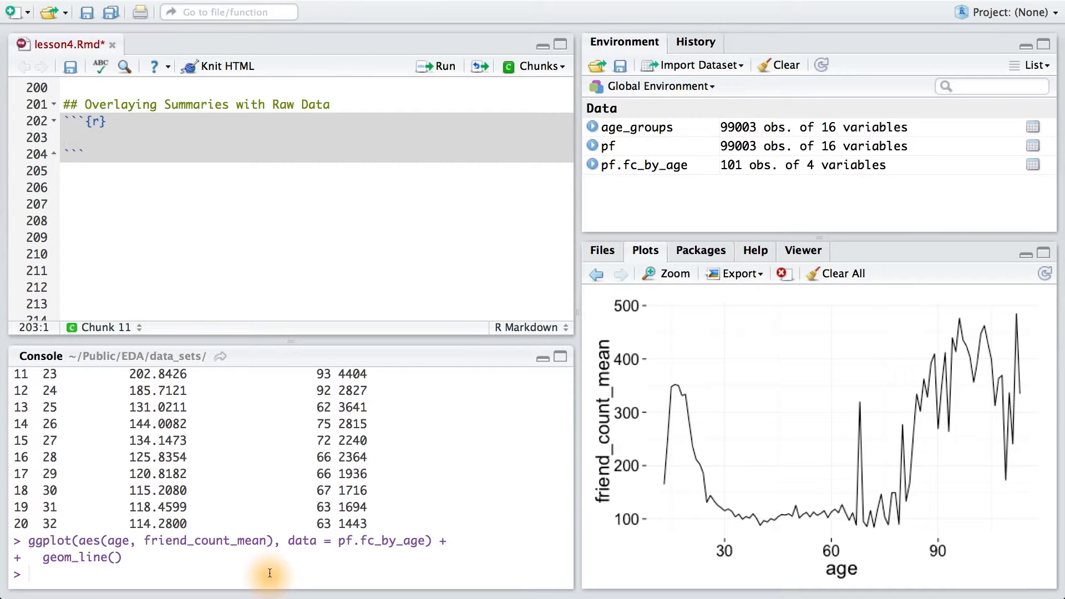
mouse_move(285, 573)
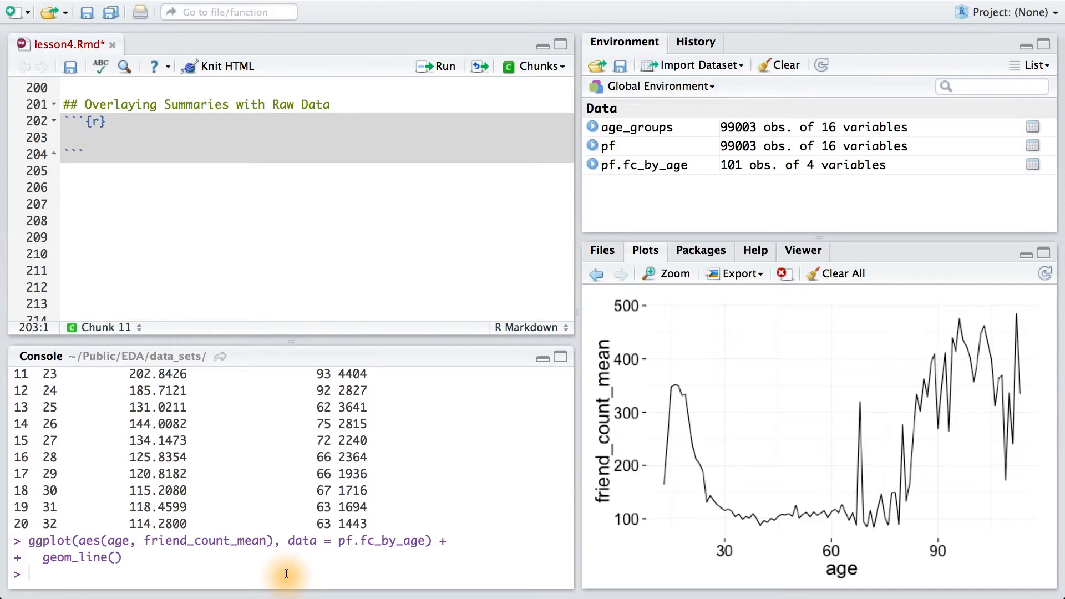
mouse_move(343, 572)
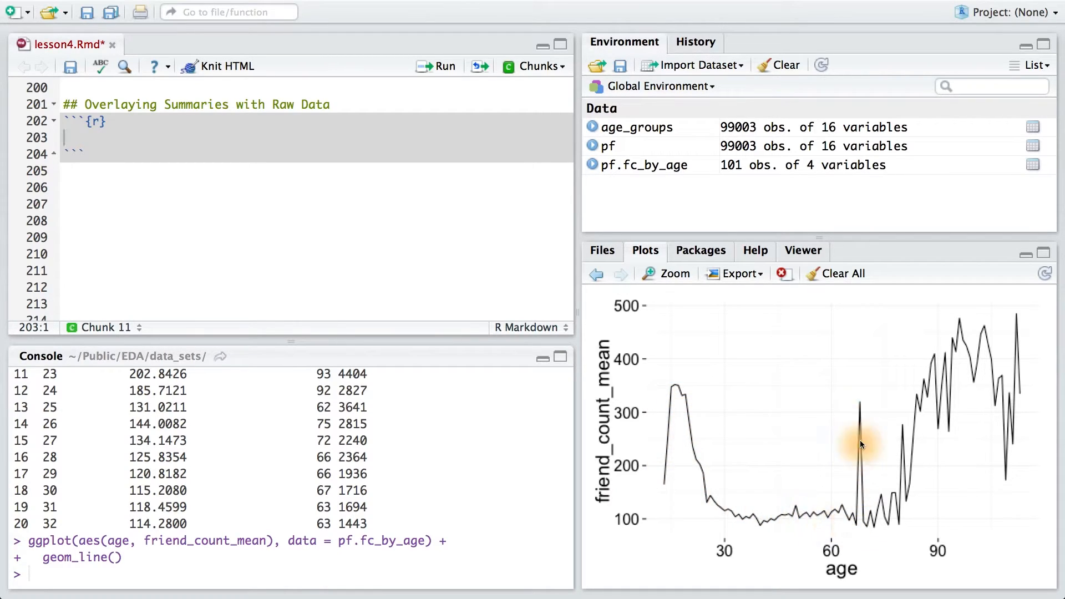
mouse_move(683, 522)
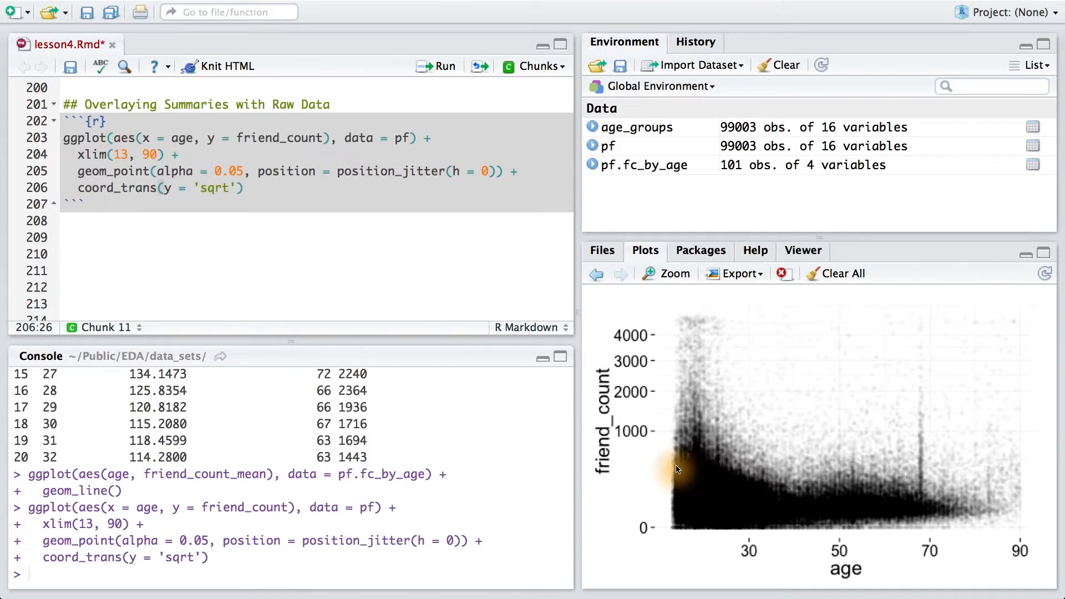
mouse_move(869, 512)
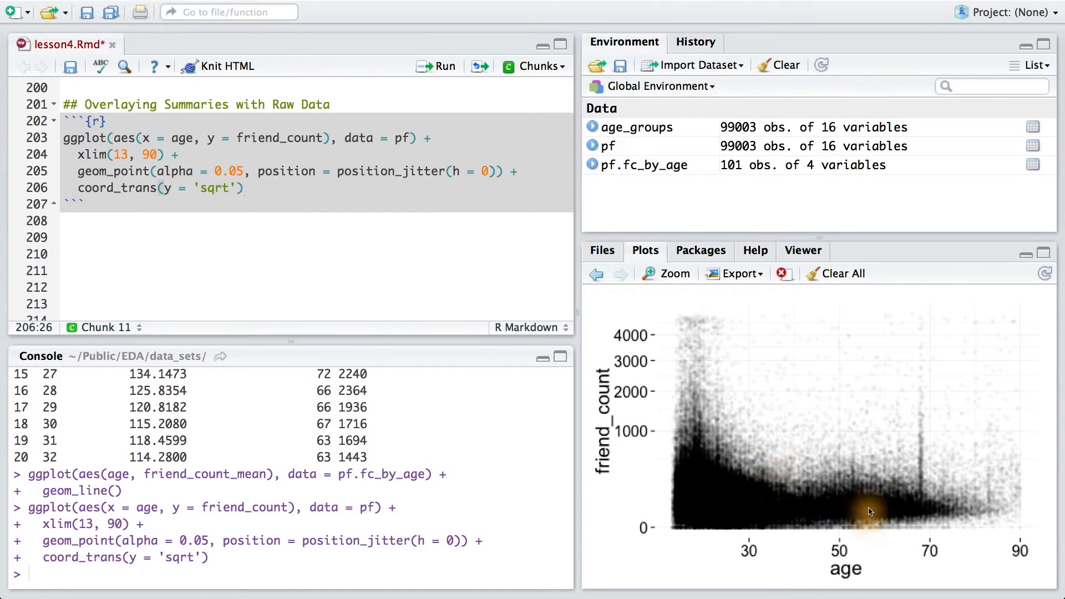
mouse_move(612, 468)
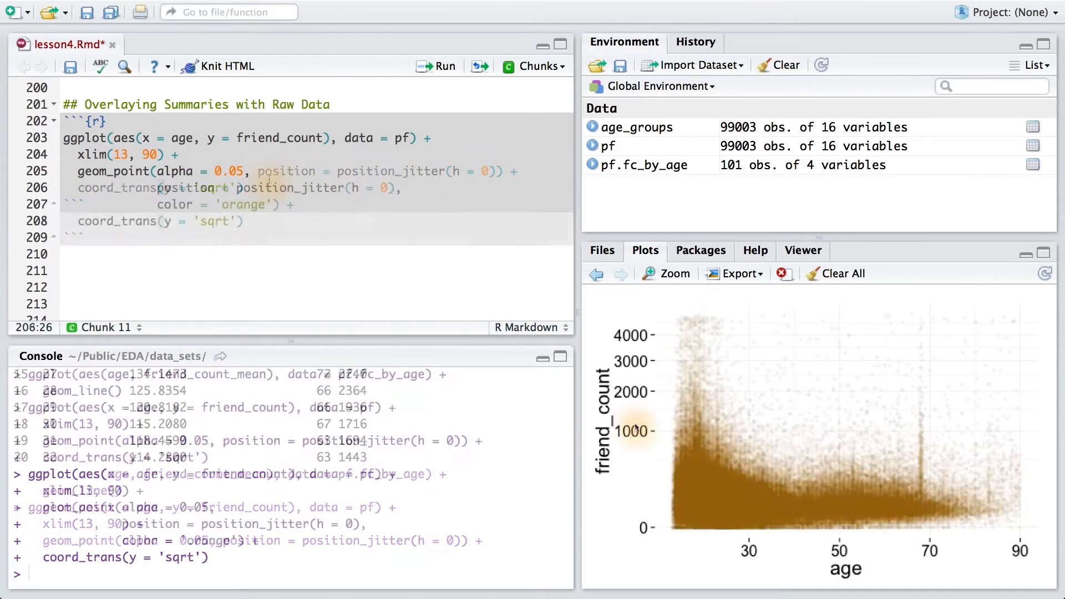
Run the chunk to redraw the jittered friend_count vs age scatterplot with orange points.
click(437, 65)
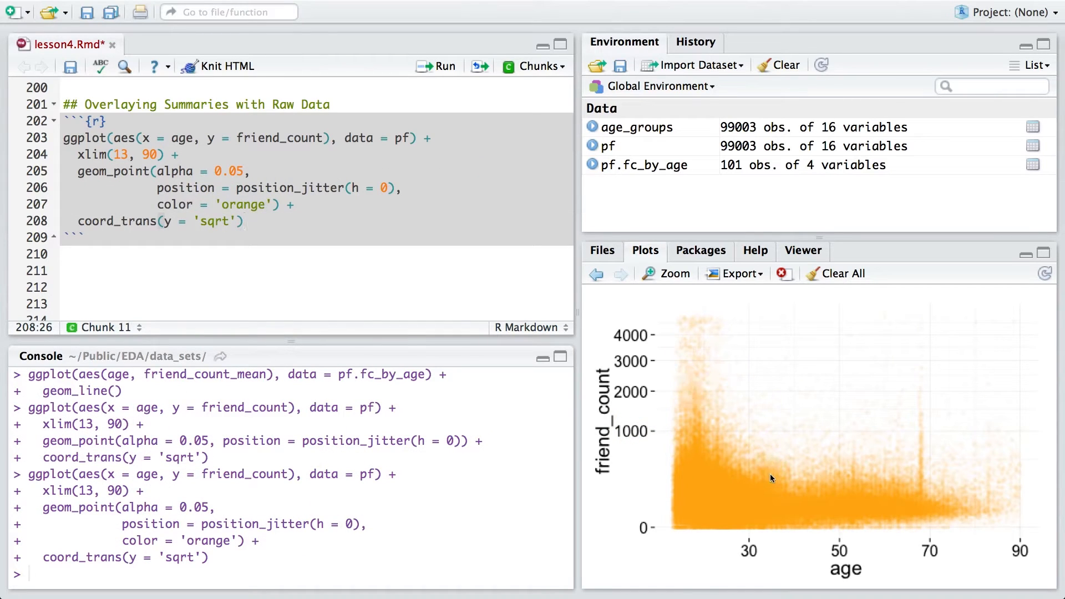
mouse_move(649, 349)
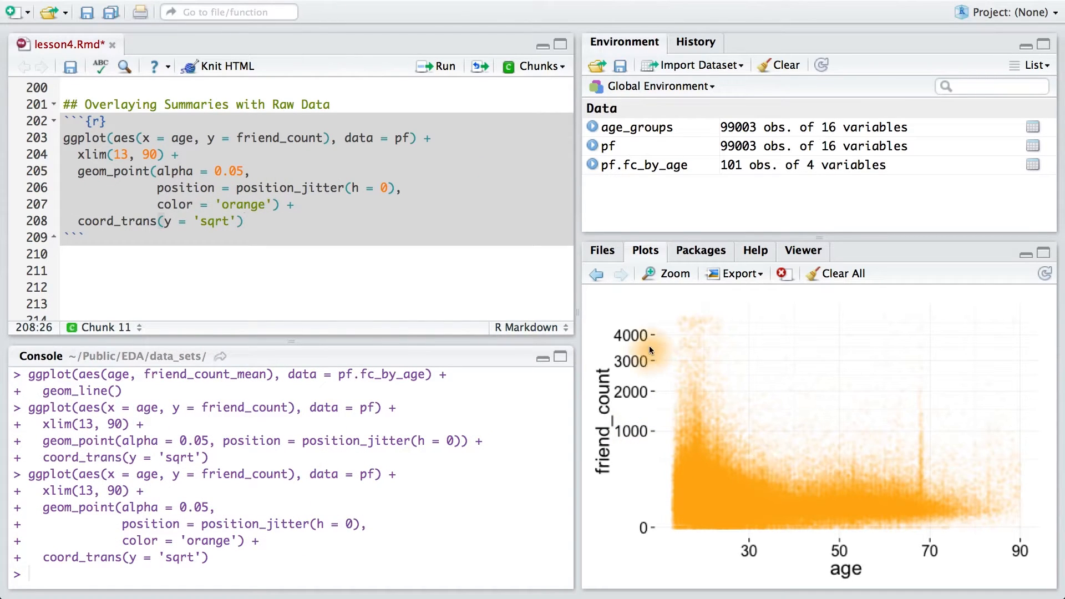
click(596, 273)
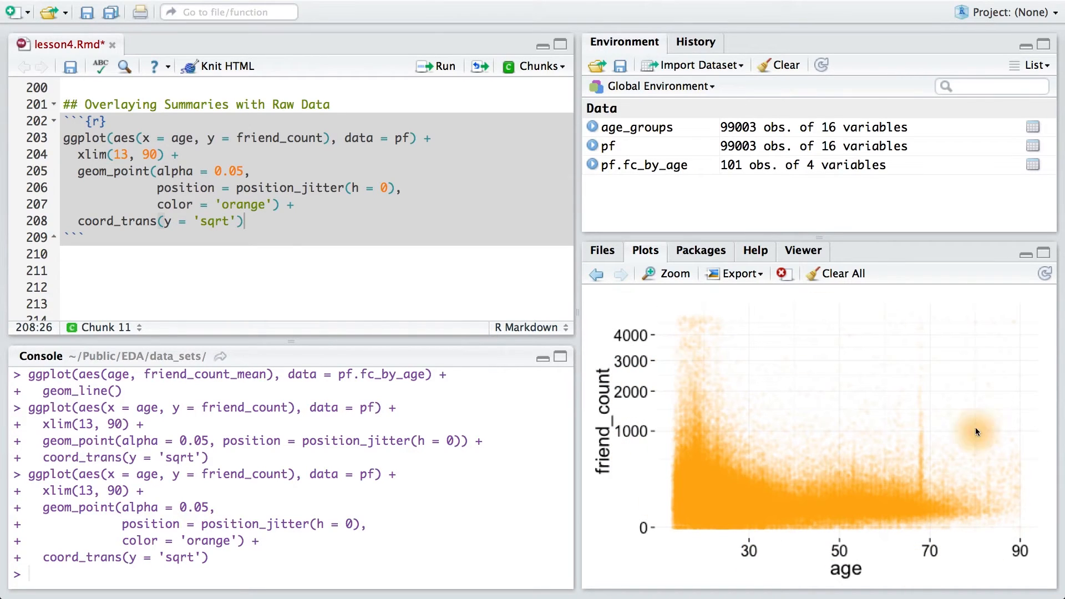
Add geom_line(stat = 'summary', fun.y = mean) for a black mean line and view the re-run plot enlarged.
text(+\n  geom)
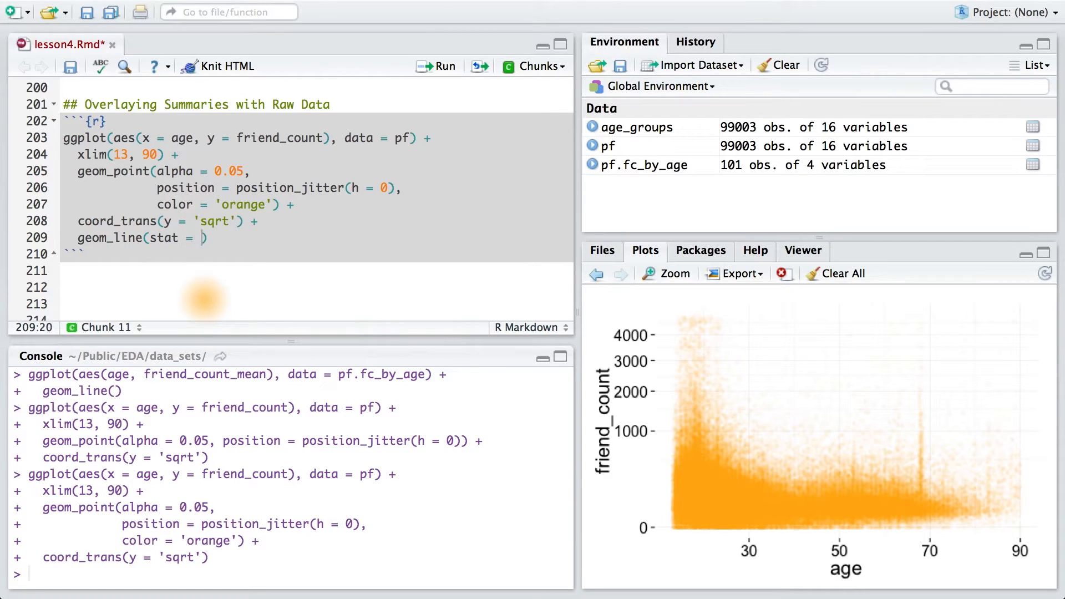
text('summary',)
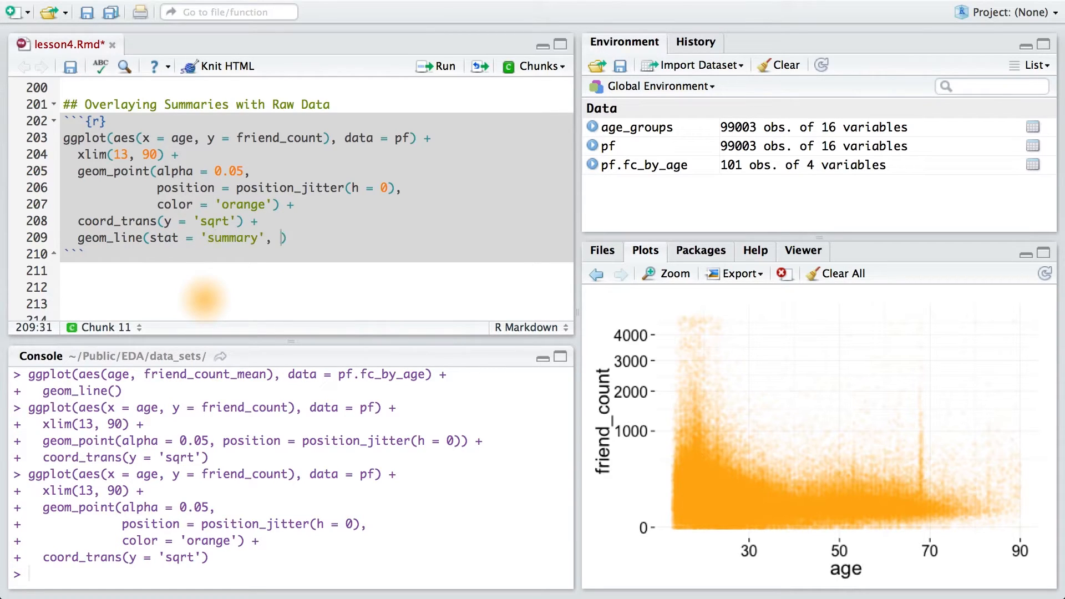
text(fun.y =)
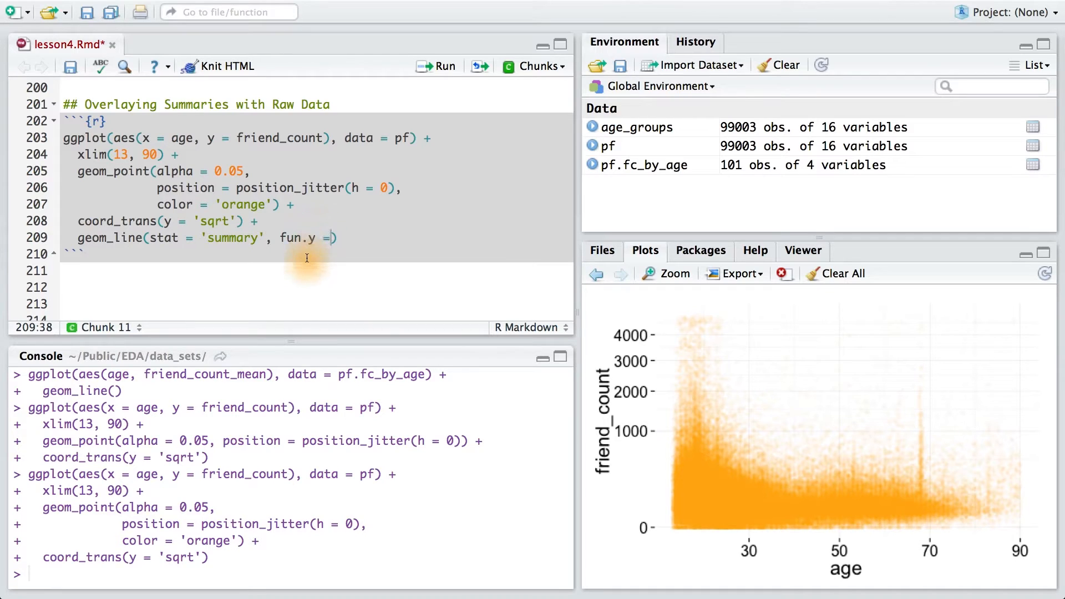
text(mean)
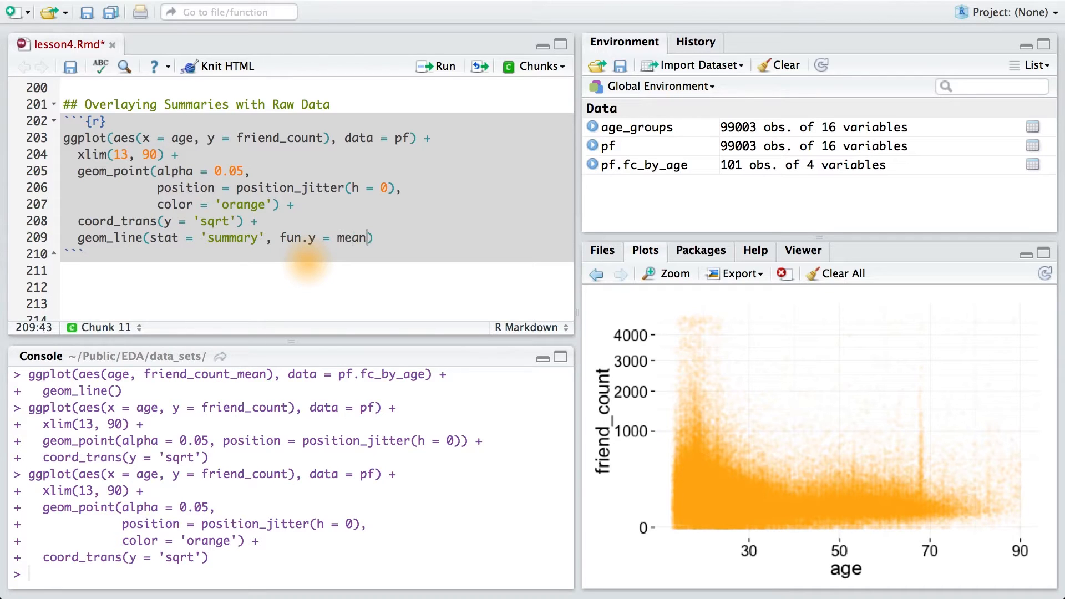
click(440, 65)
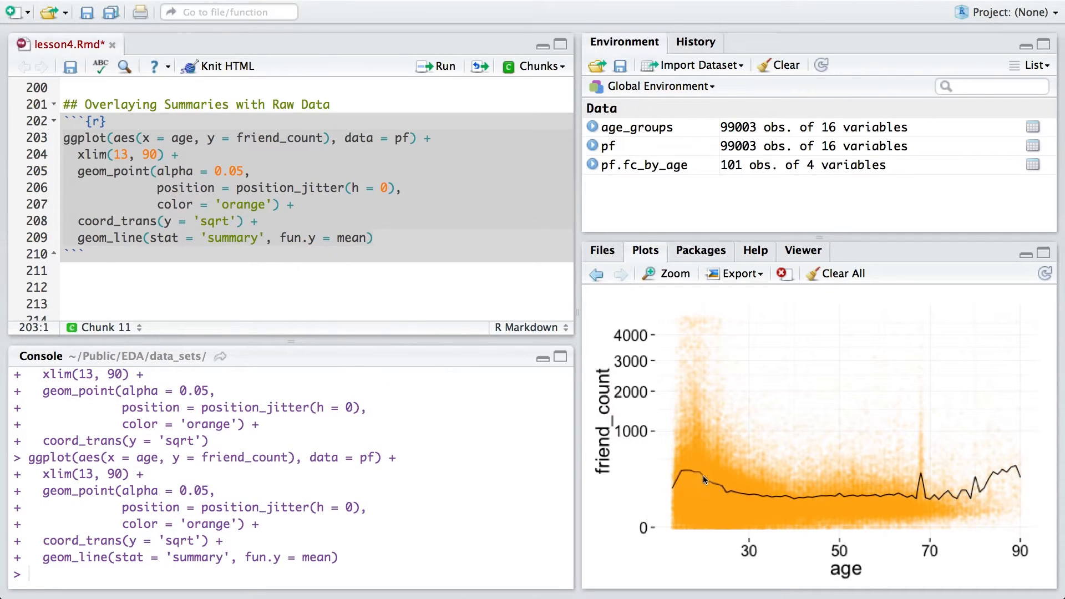
mouse_move(867, 501)
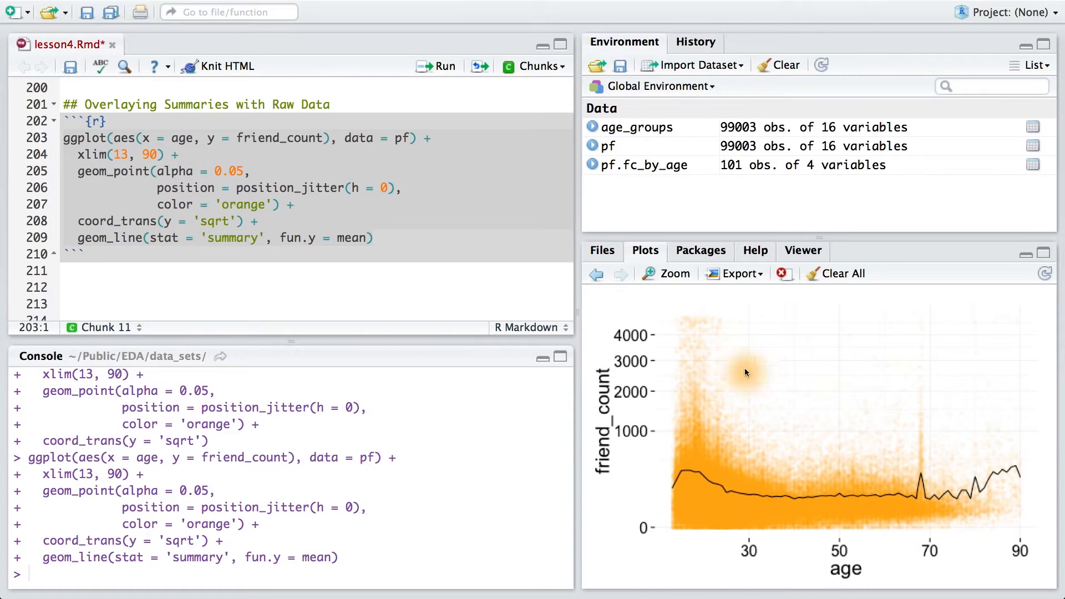
click(672, 273)
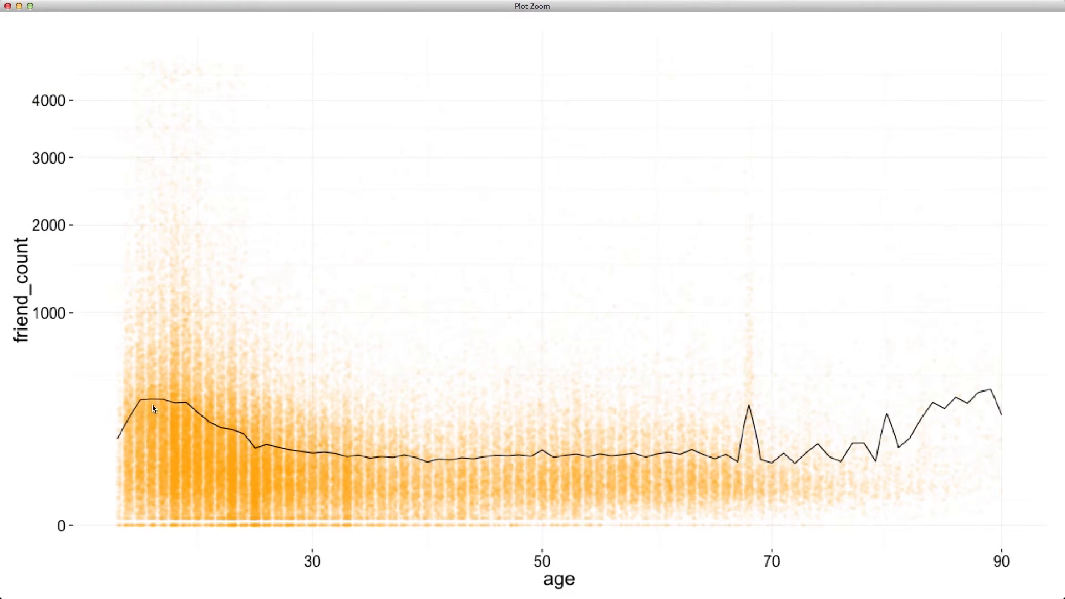
mouse_move(208, 411)
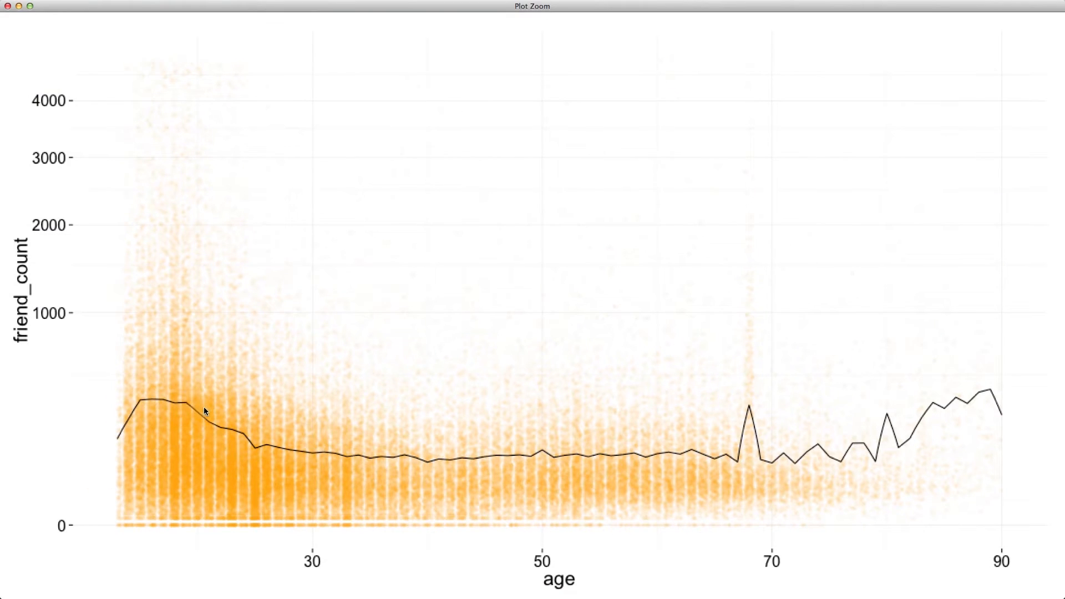
mouse_move(388, 461)
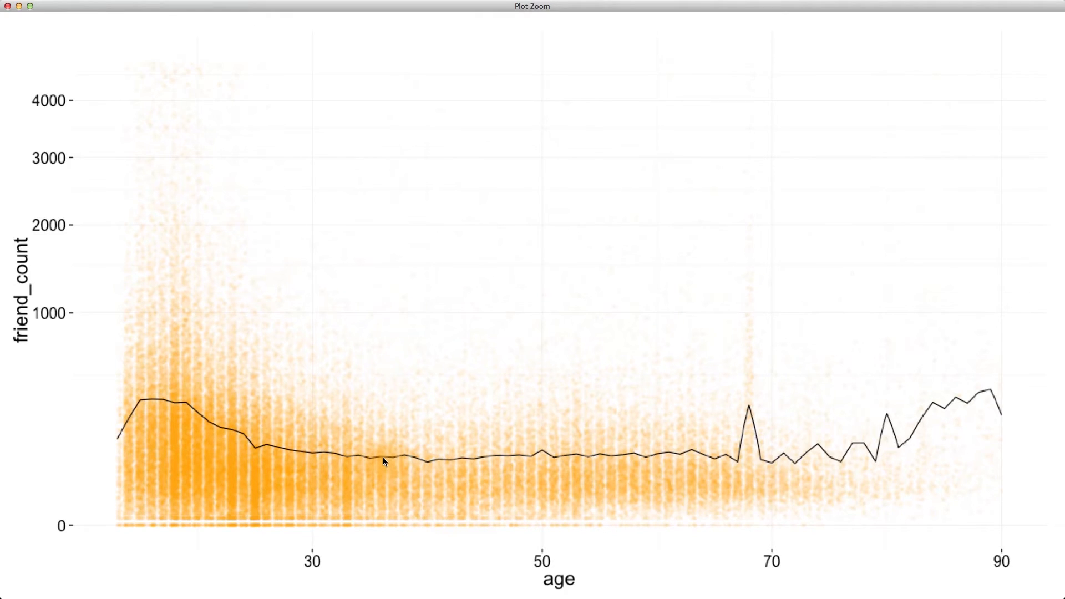
mouse_move(413, 463)
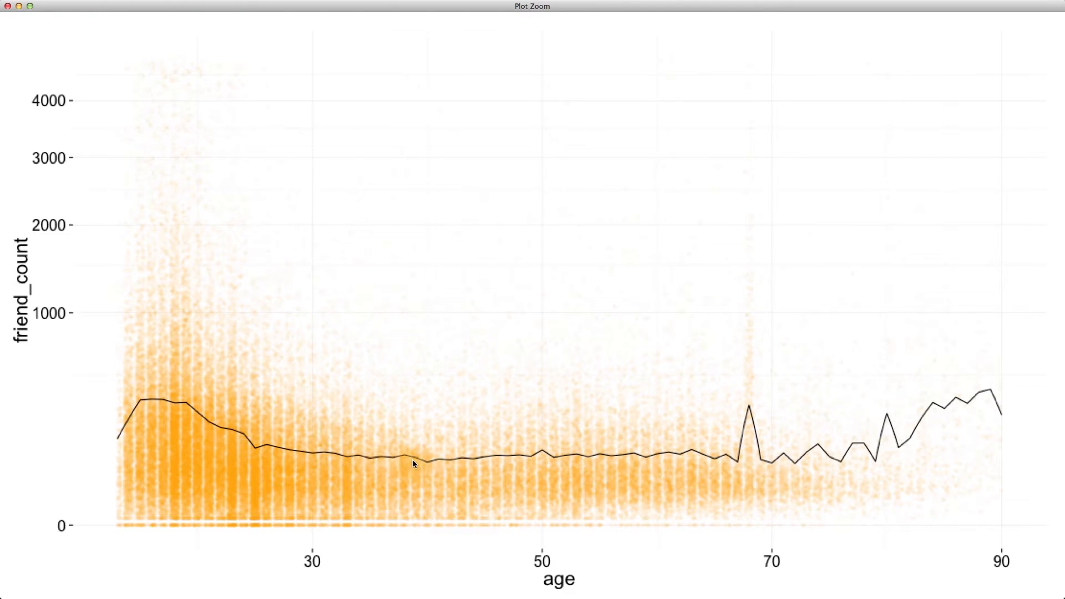
mouse_move(575, 476)
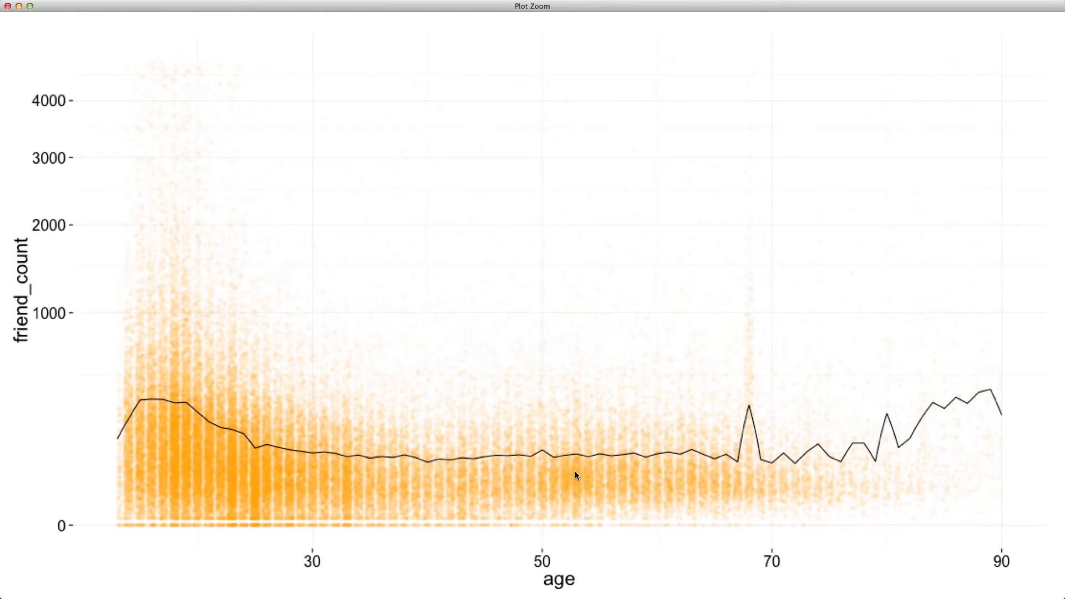
mouse_move(604, 459)
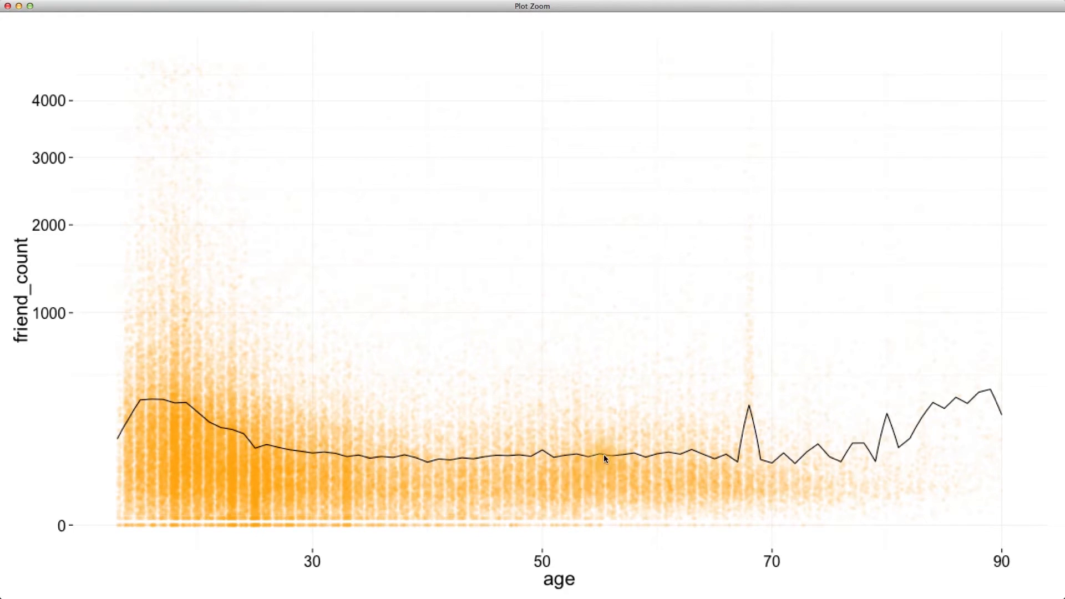
mouse_move(183, 438)
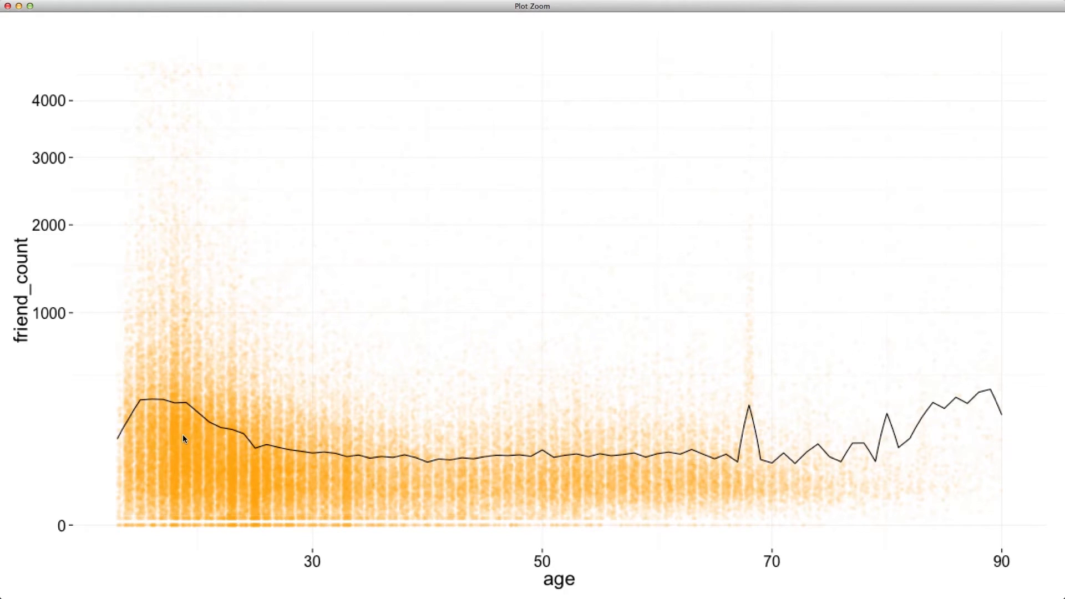
mouse_move(313, 482)
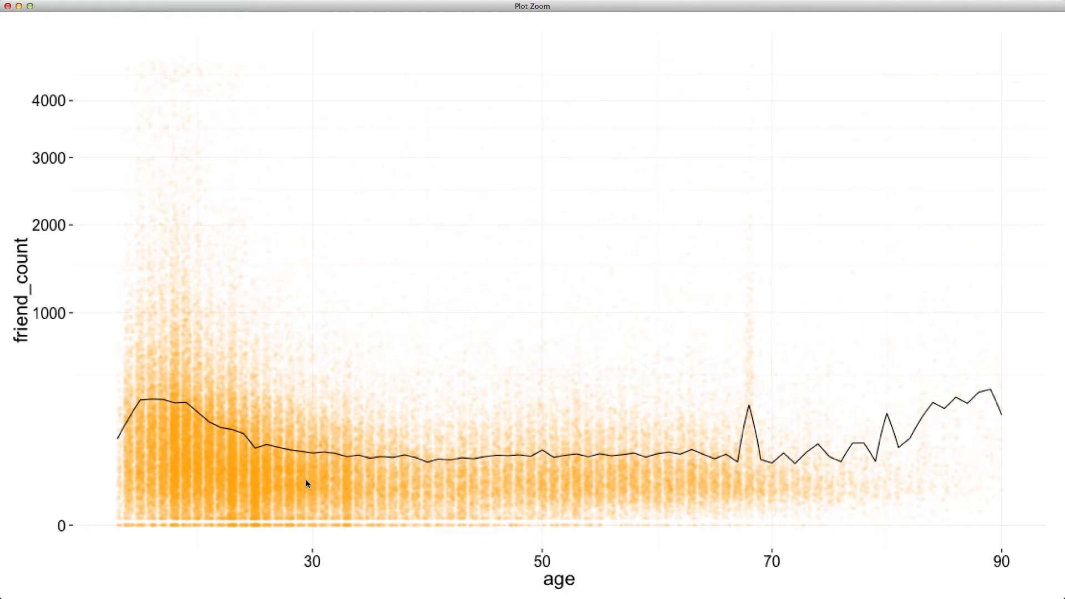
mouse_move(316, 480)
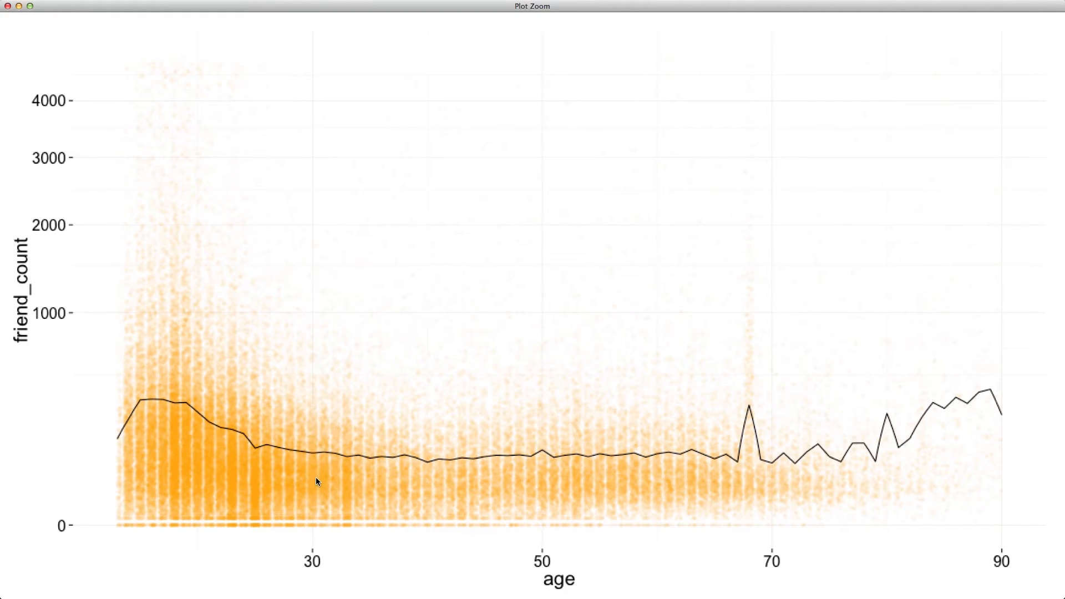
mouse_move(163, 449)
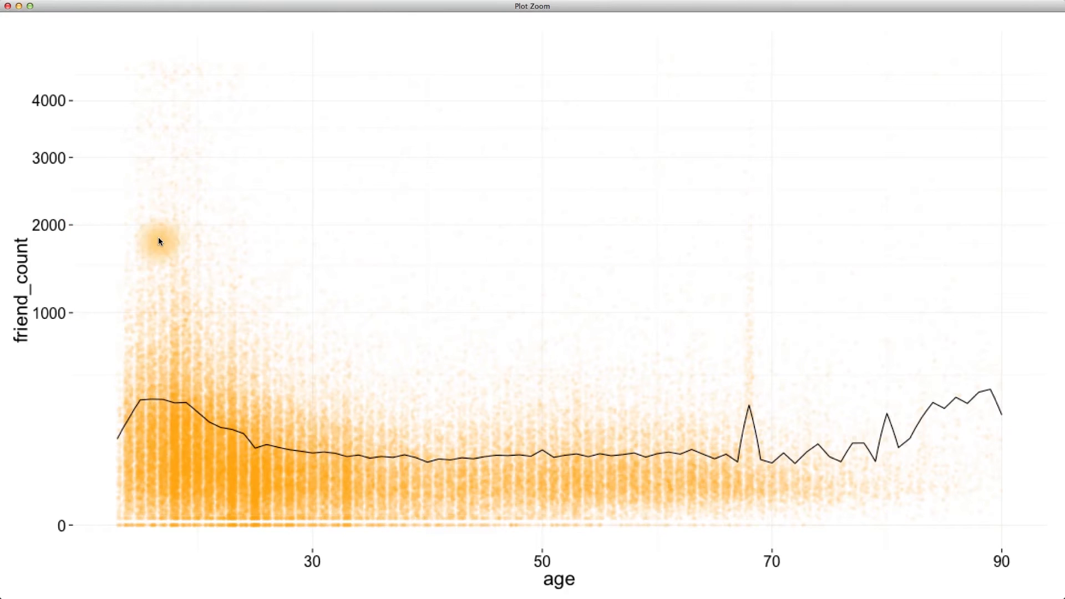
mouse_move(165, 259)
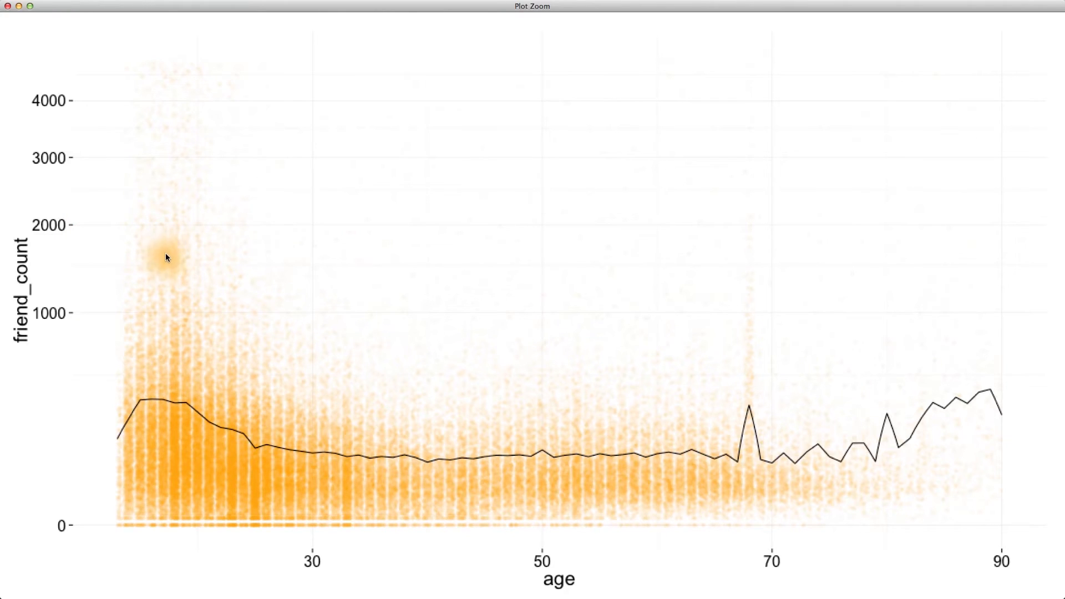
mouse_move(411, 428)
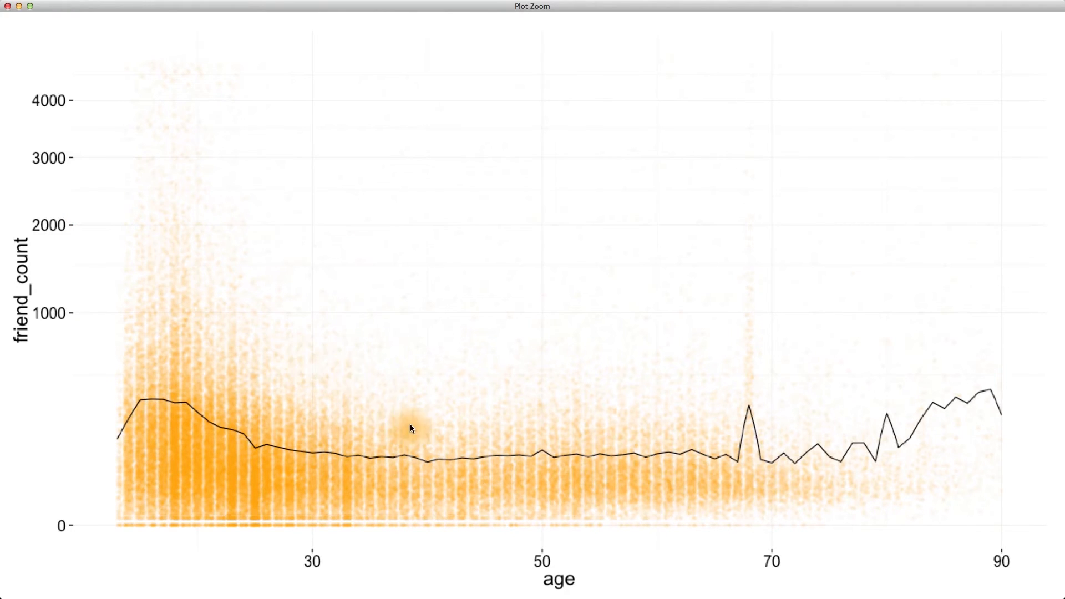
mouse_move(467, 435)
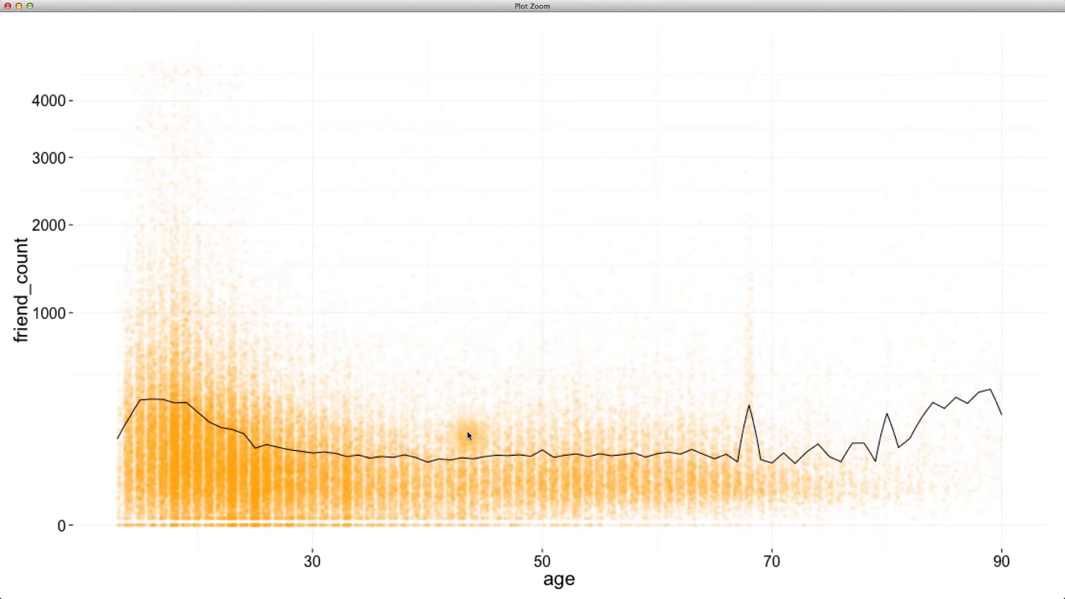
mouse_move(513, 438)
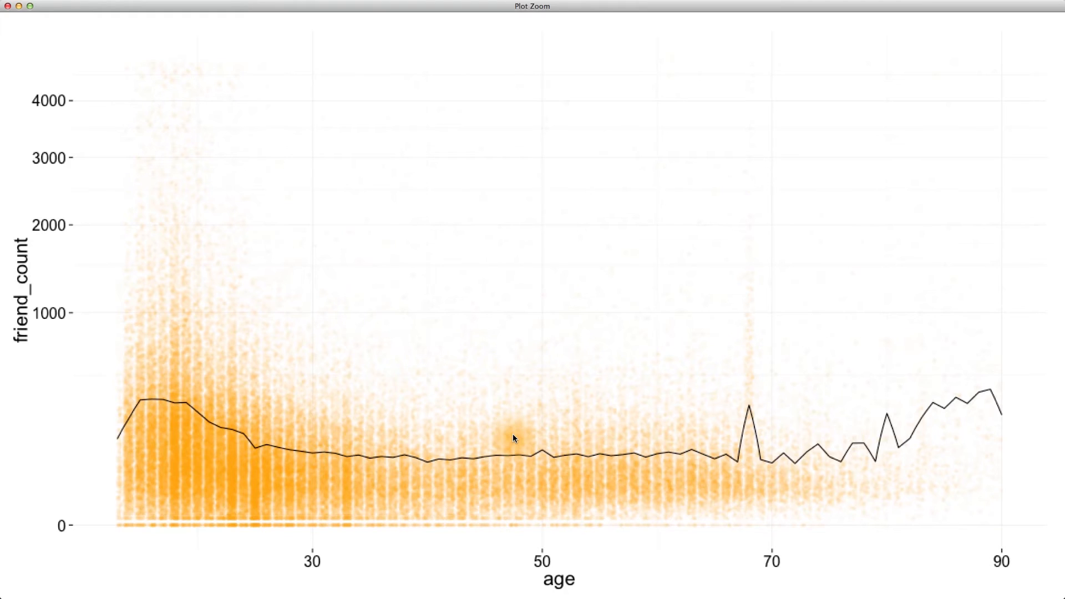
mouse_move(587, 434)
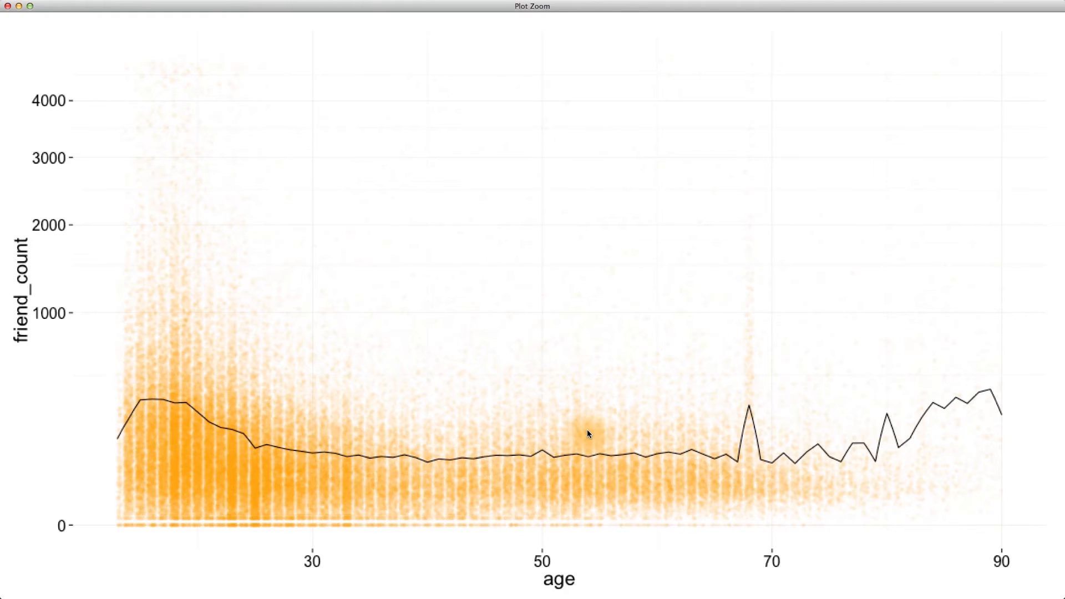
mouse_move(449, 388)
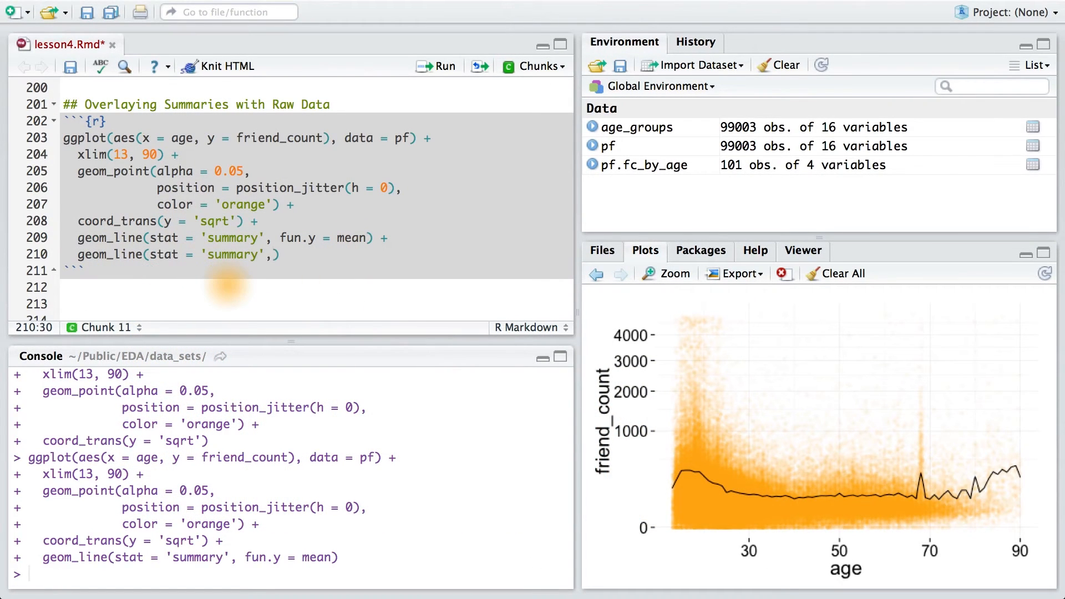
Add a geom_line layer with fun.y = quantile, probs = .1, linetype = 2 and blue color for the 10th-percentile line.
text(fun.y =)
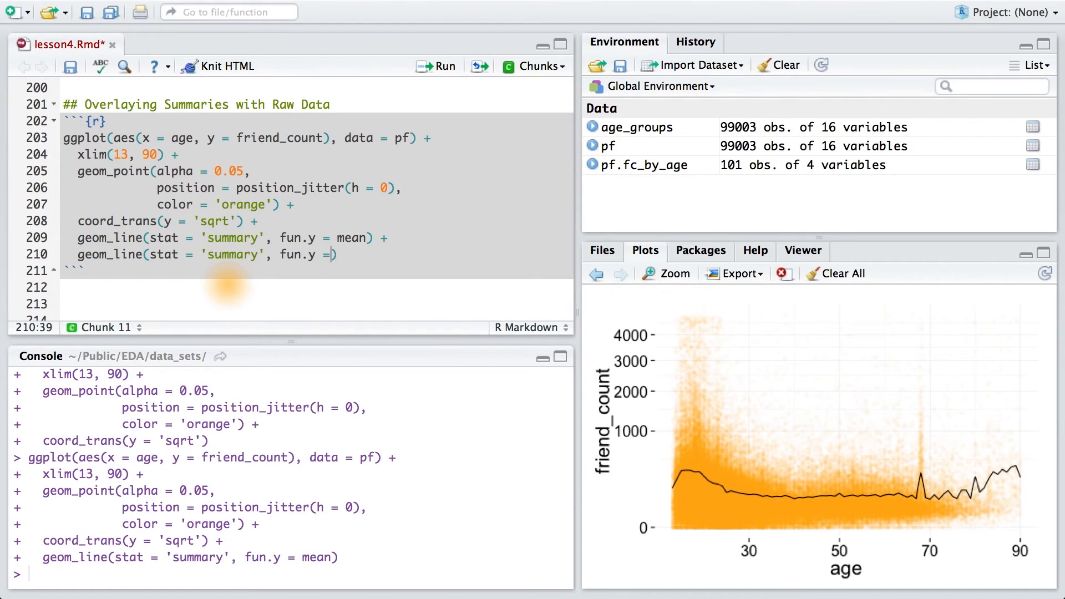
text(quantile, prob)
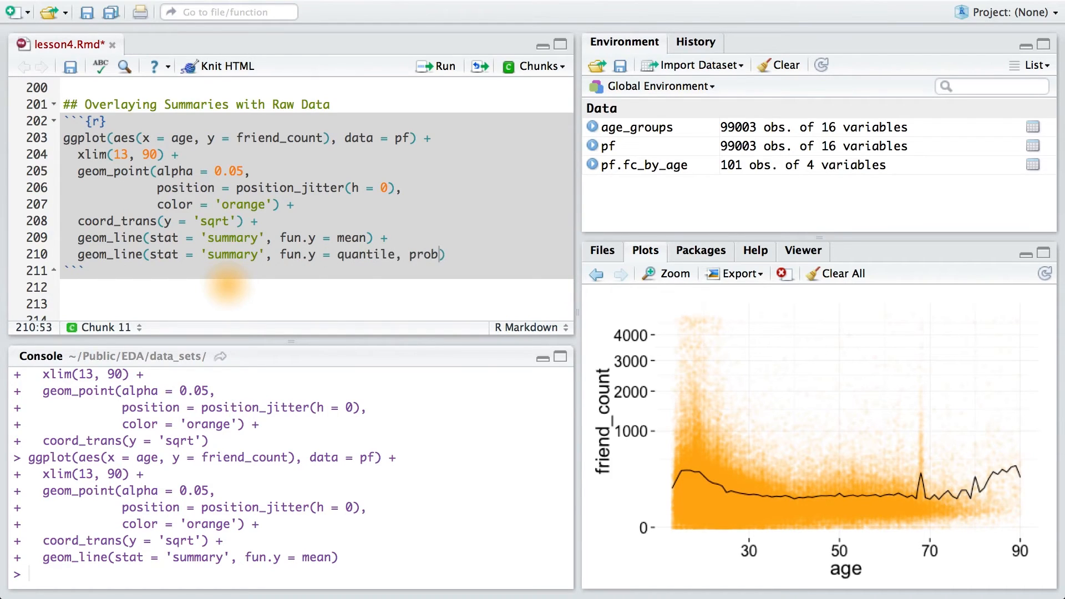
text(= .1))
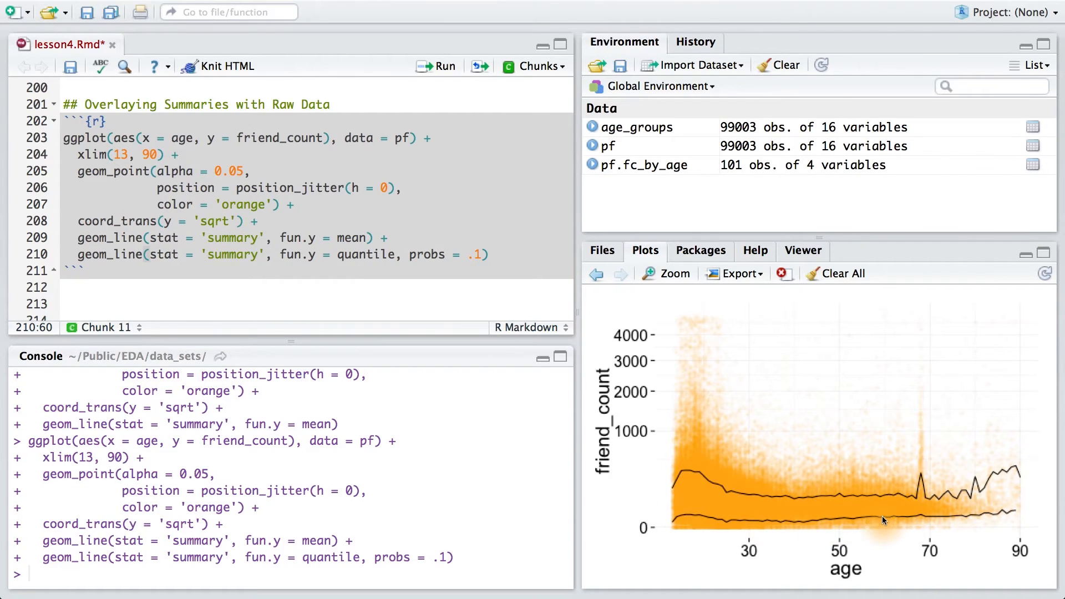
text(linetype = 2, ))
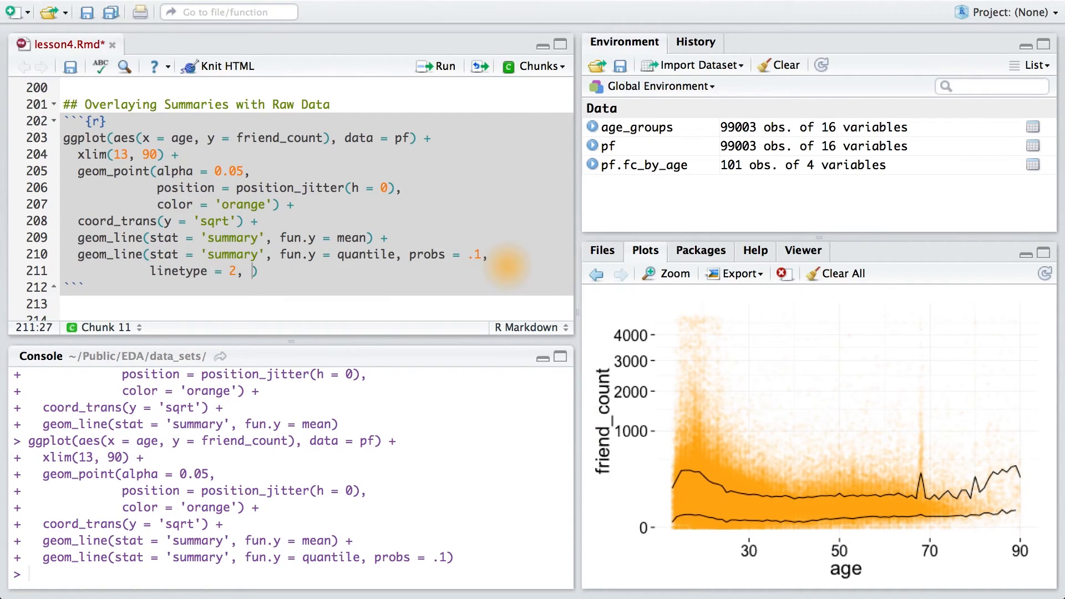
text(color = '')
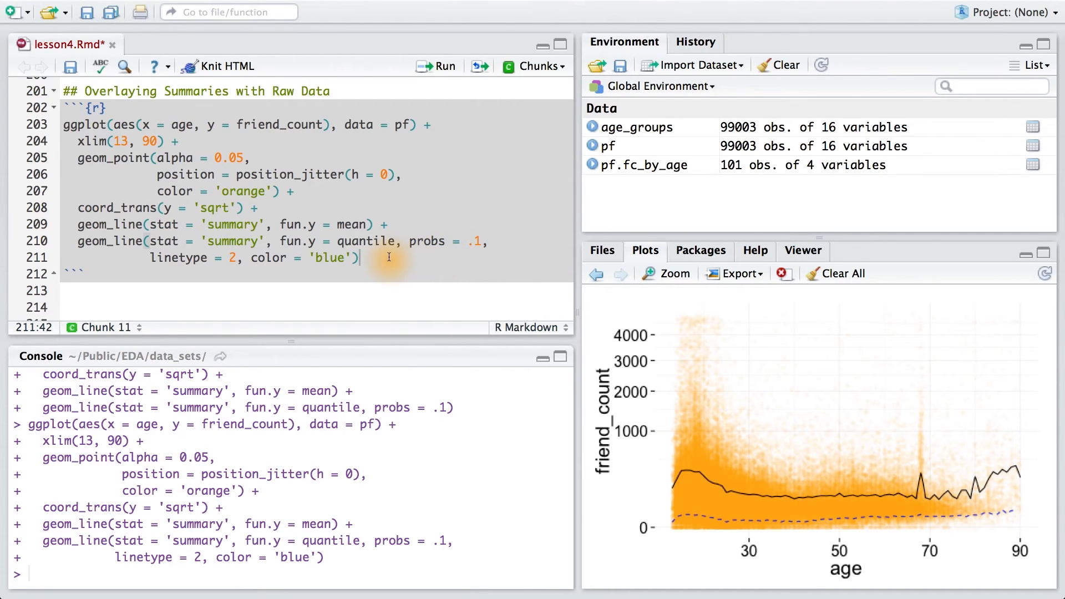
Add a geom_line layer with stat = 'summary', fun.y = quantile, probs = .9 for the 90th-percentile line.
text(geom_line(stat = 'summary', fun.y = quantile, probs = .9))
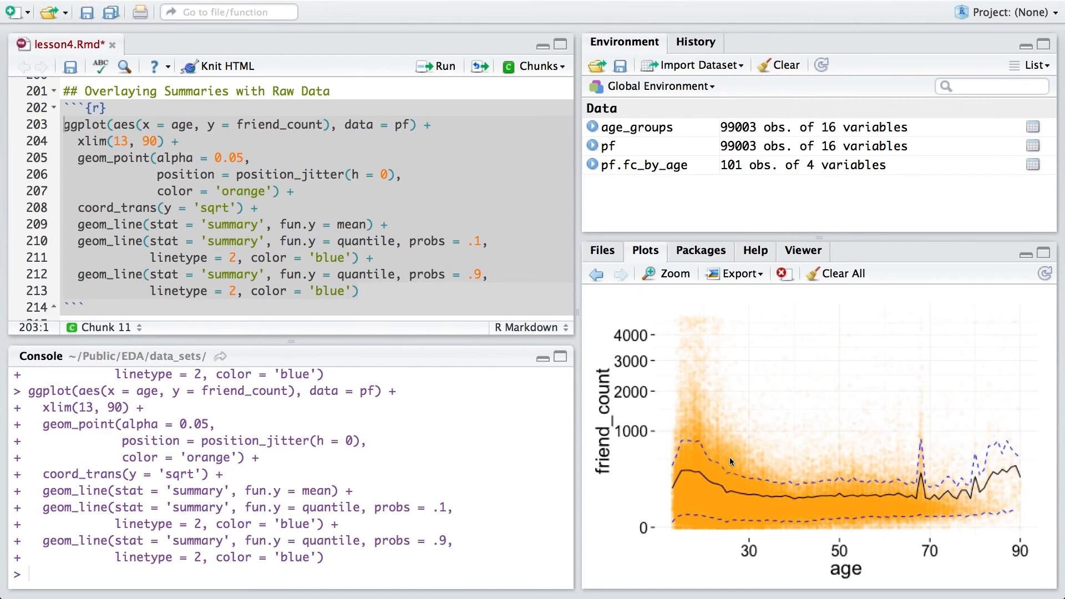
mouse_move(921, 458)
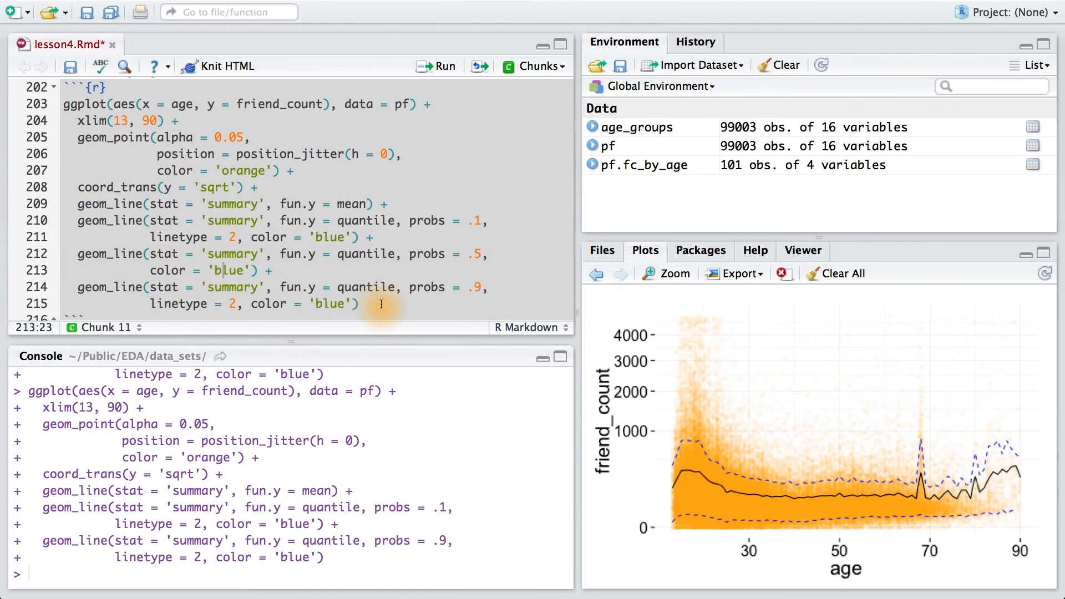
View the finished plot with the solid blue median line enlarged in its own window.
click(672, 272)
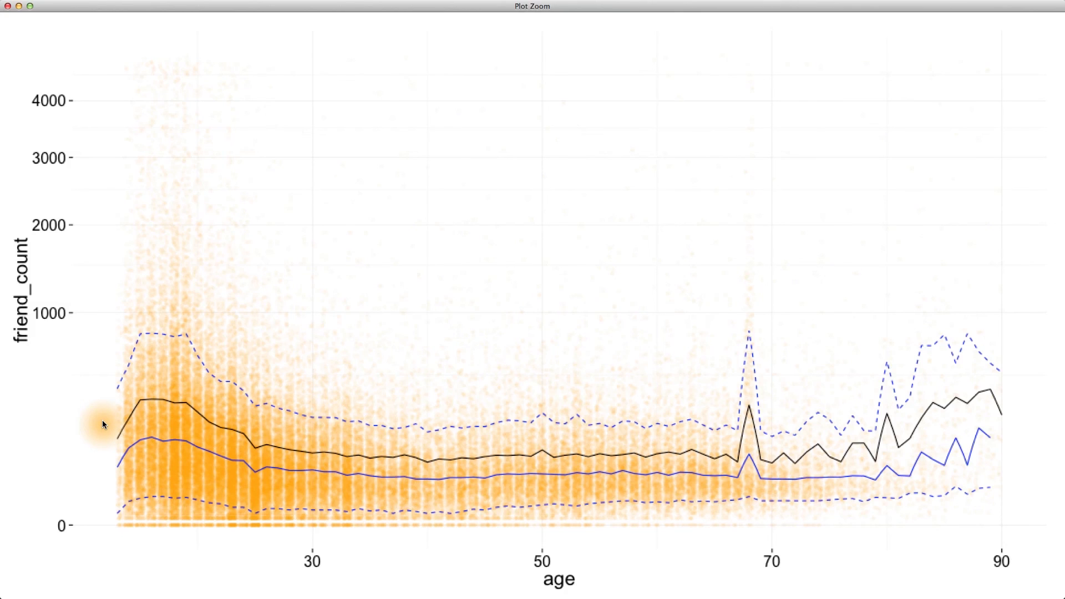
mouse_move(278, 406)
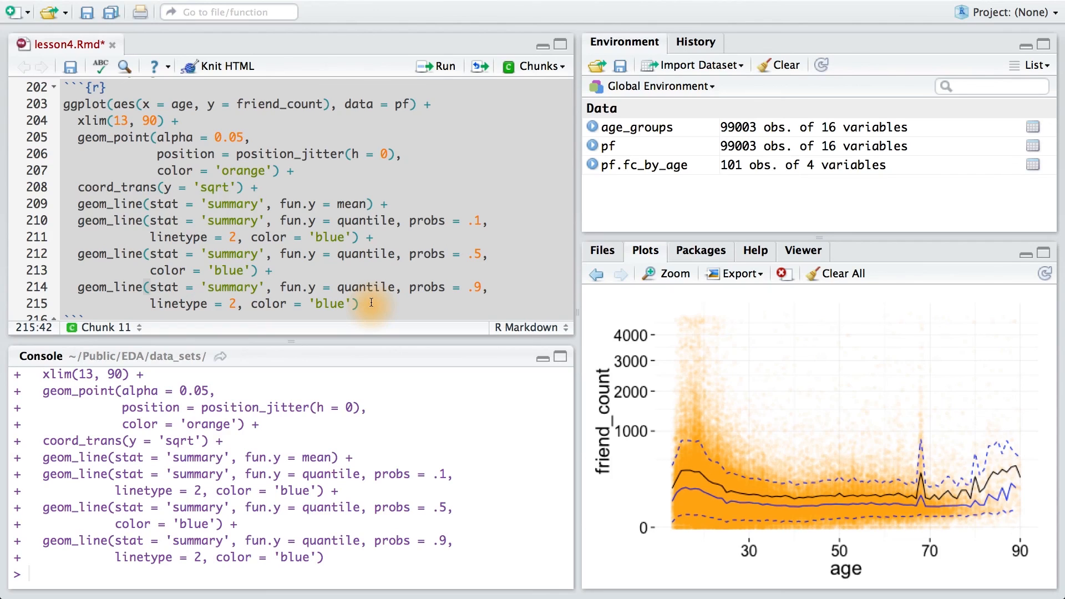
mouse_move(750, 502)
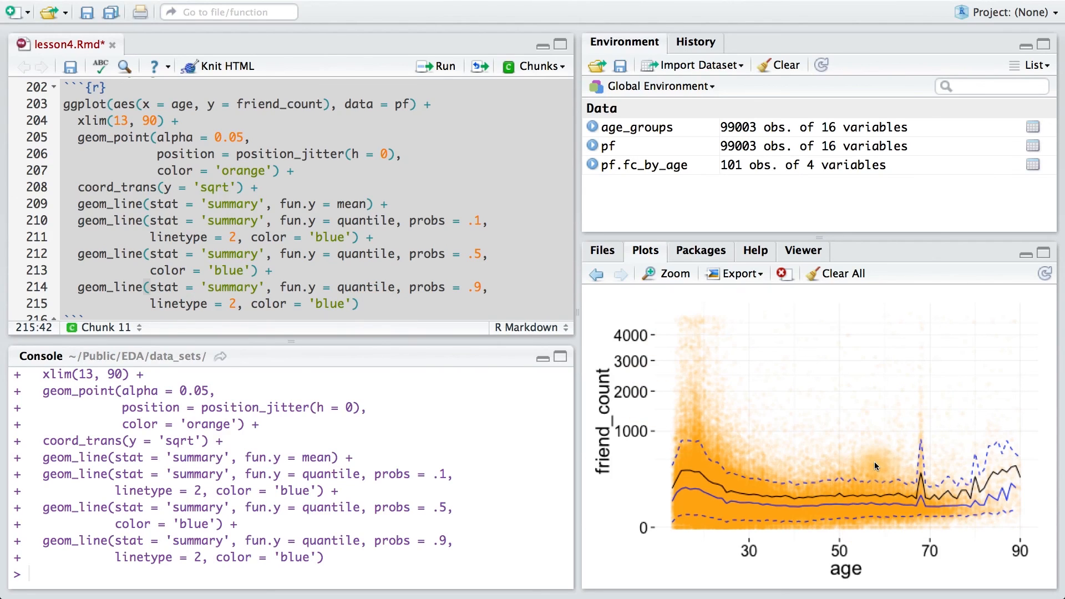
click(666, 273)
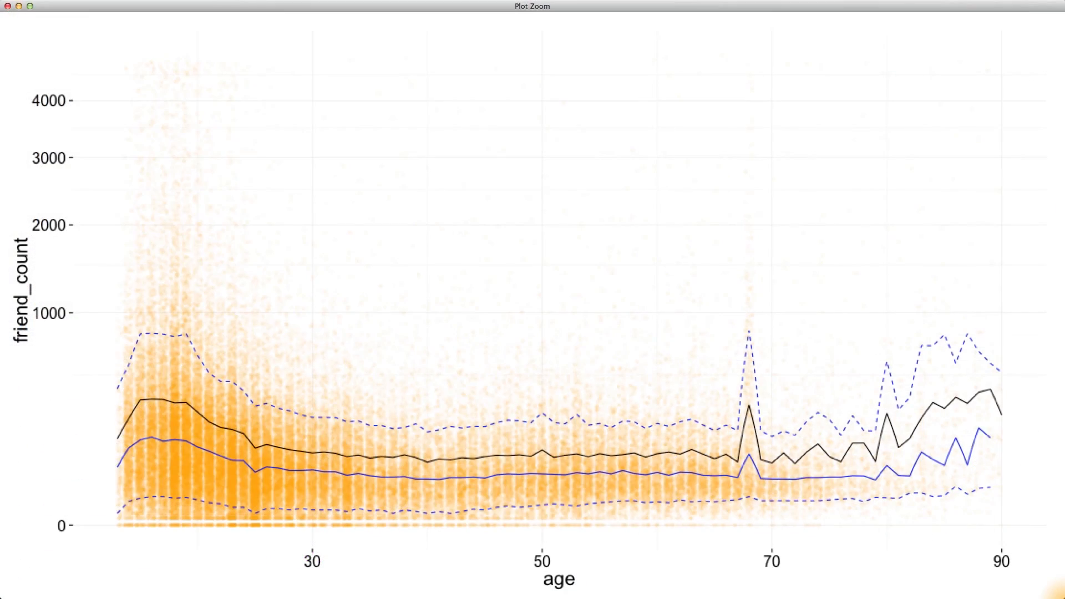